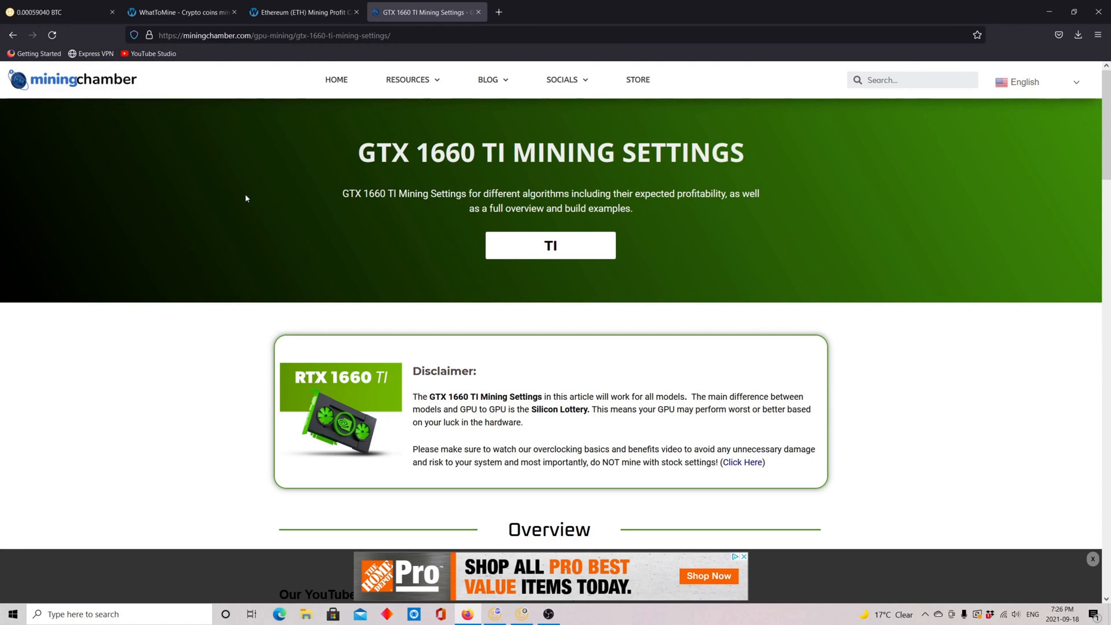
Step: Scroll to the Overclocks section showing Ethash at 31 MH/s and 85 watts
scroll("down", 3)
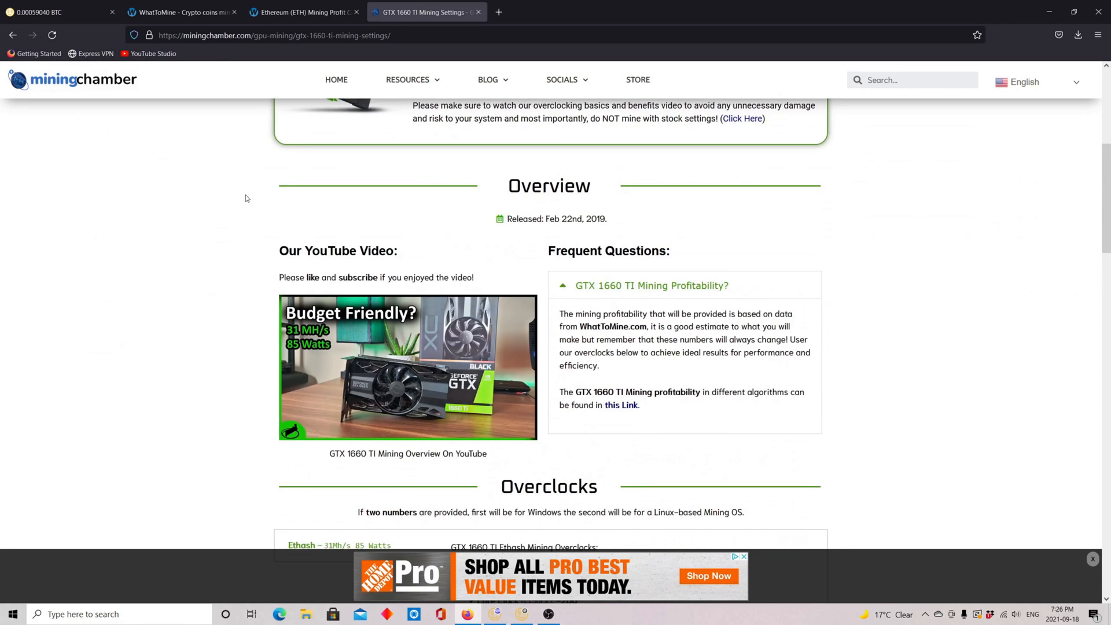
scroll("down", 3)
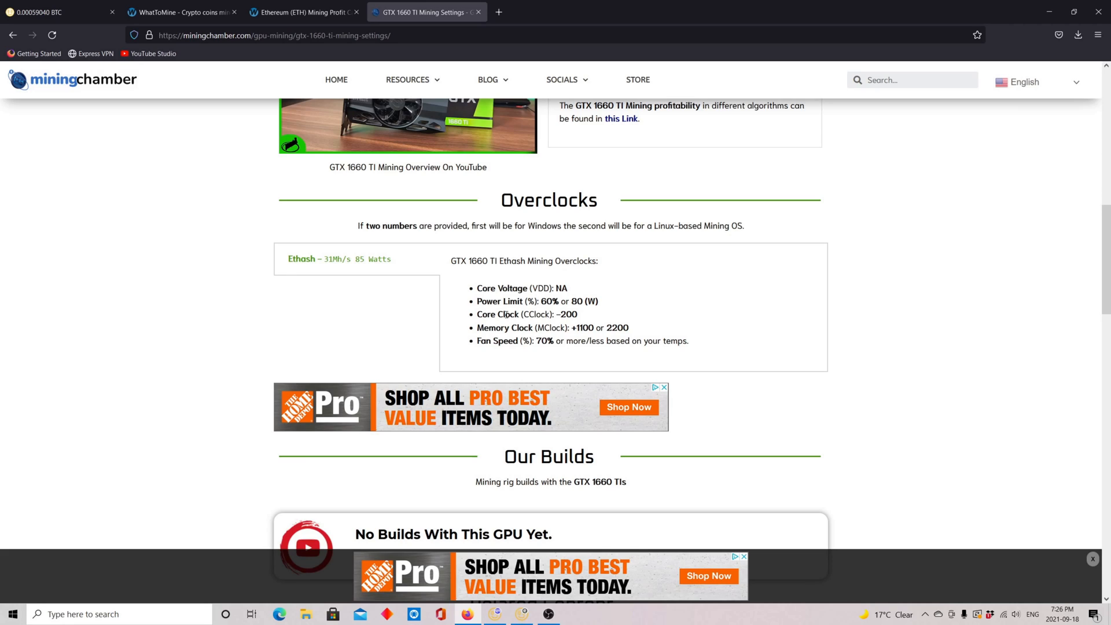
mouse_move(644, 306)
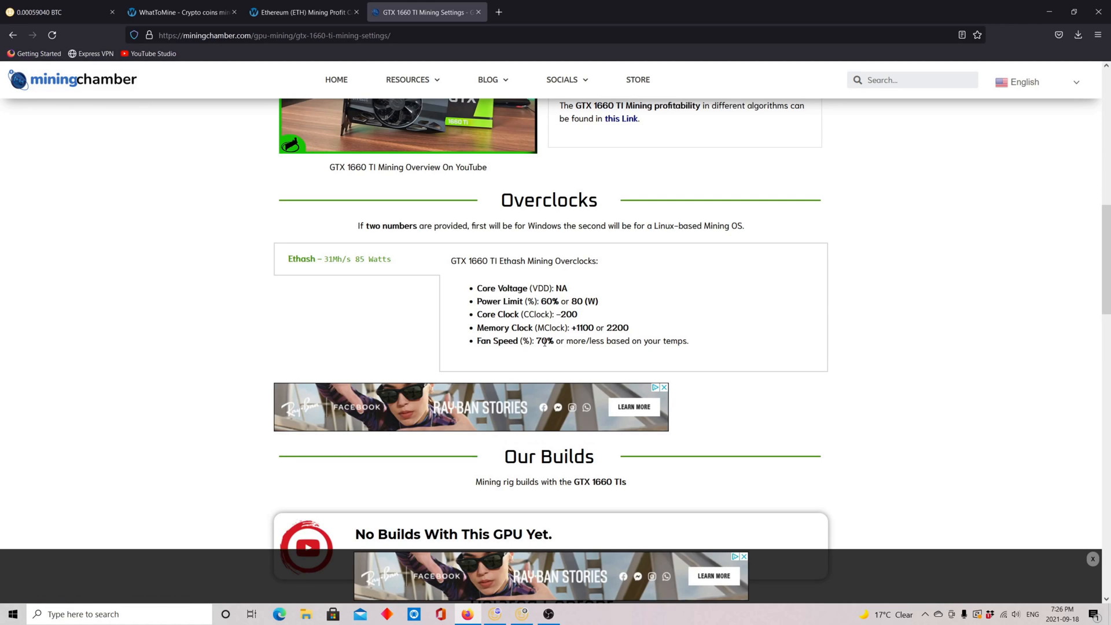
mouse_move(279, 254)
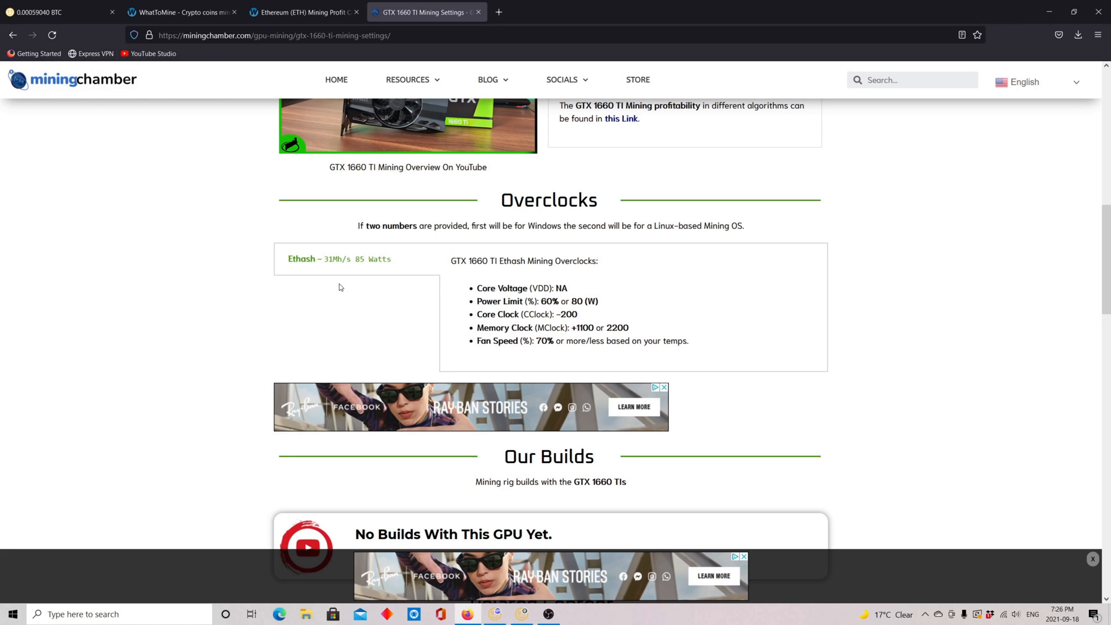
mouse_move(405, 243)
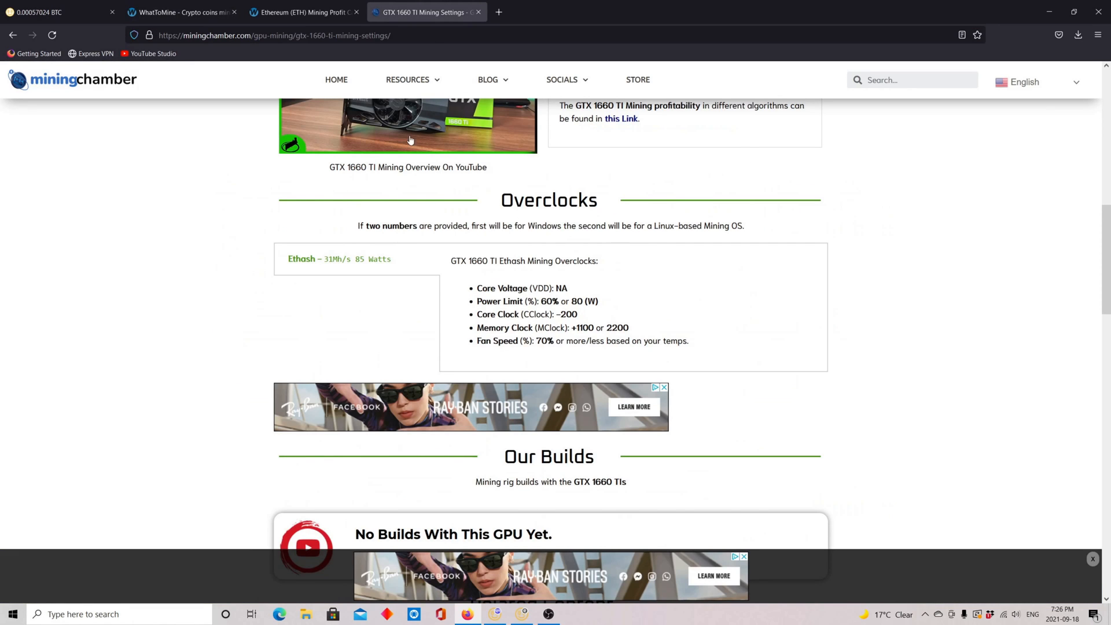
Step: Show the Ethereum Estimated Rewards table with $1.04 daily profit for 30.5 Mh/s at 420 W
left_click(180, 12)
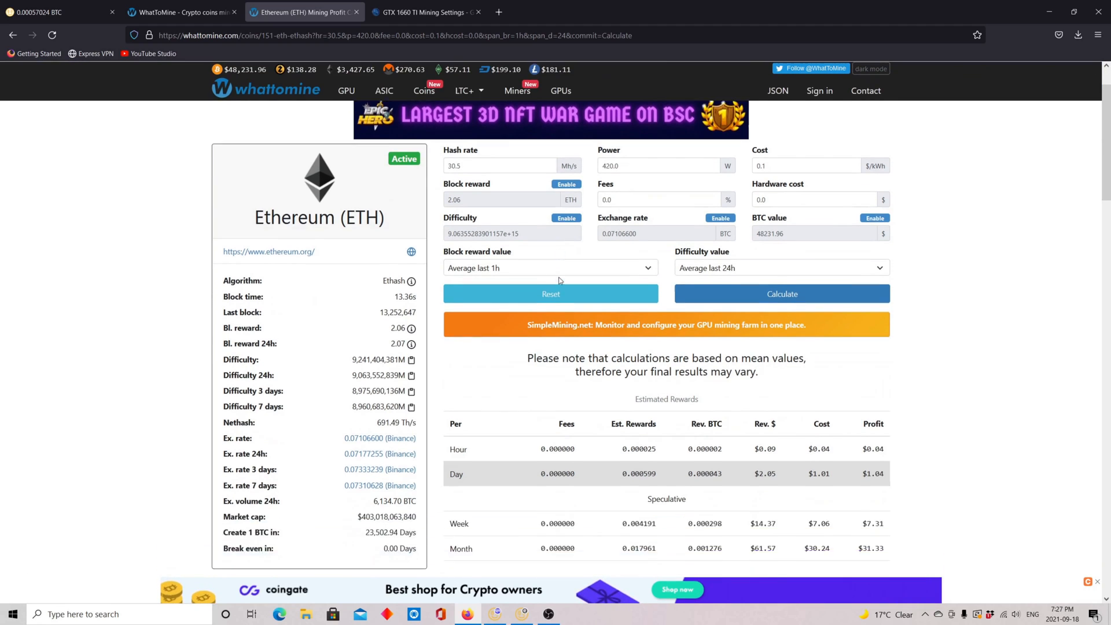
scroll("down", 3)
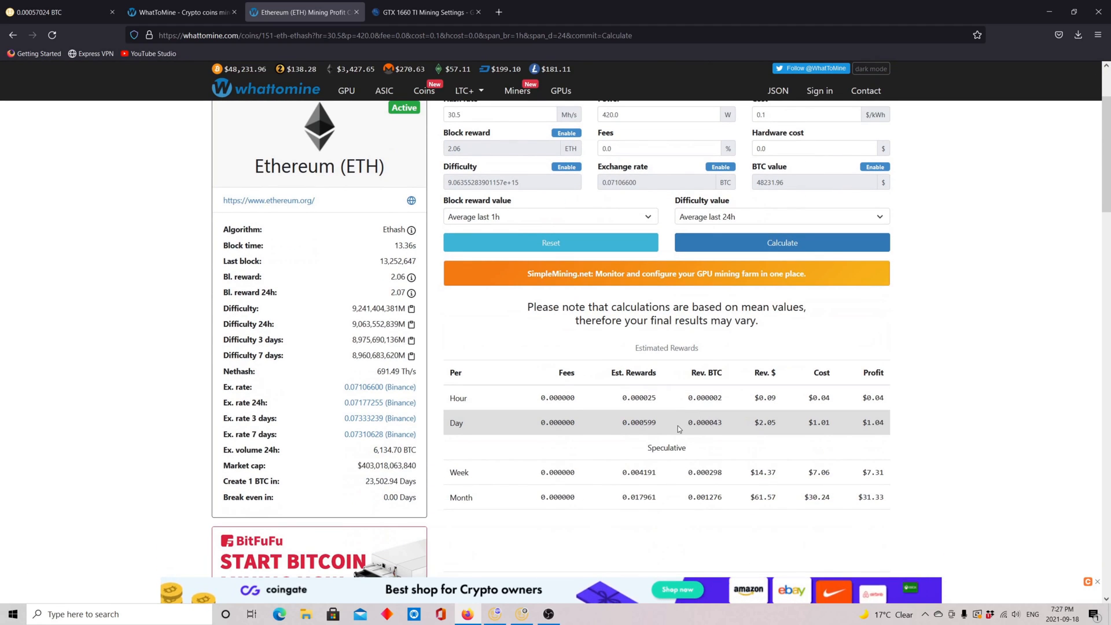
double_click(765, 422)
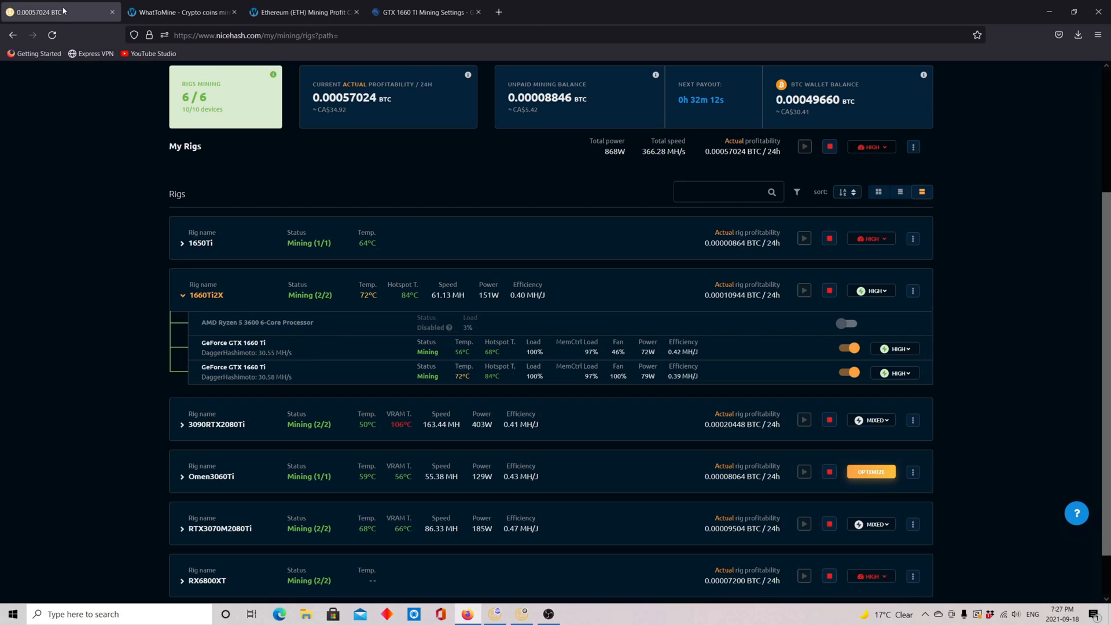
mouse_move(179, 305)
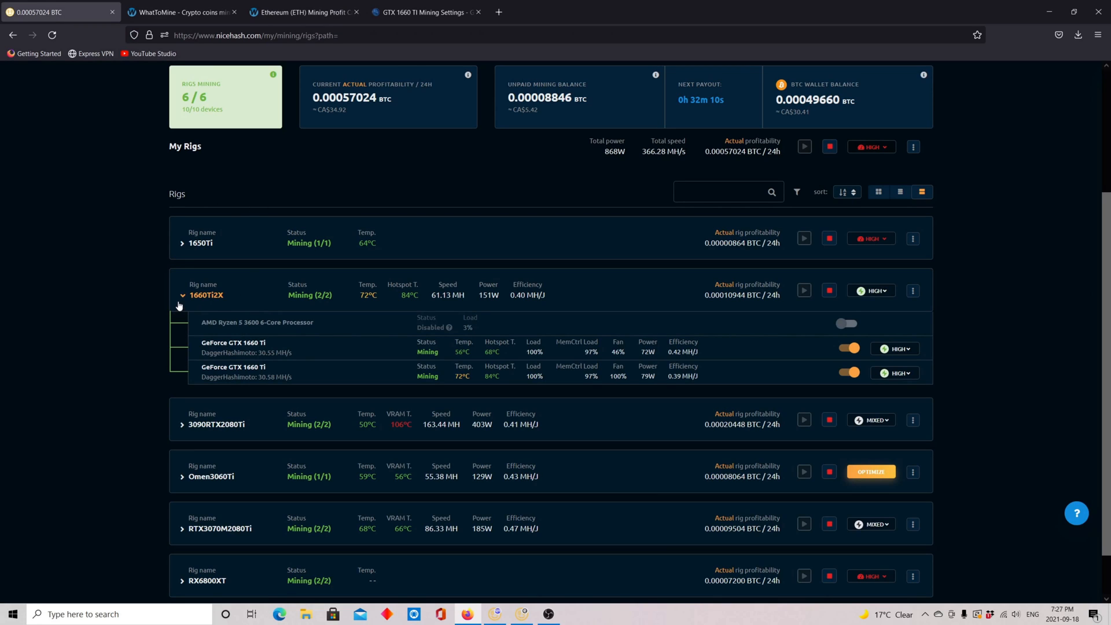
mouse_move(471, 397)
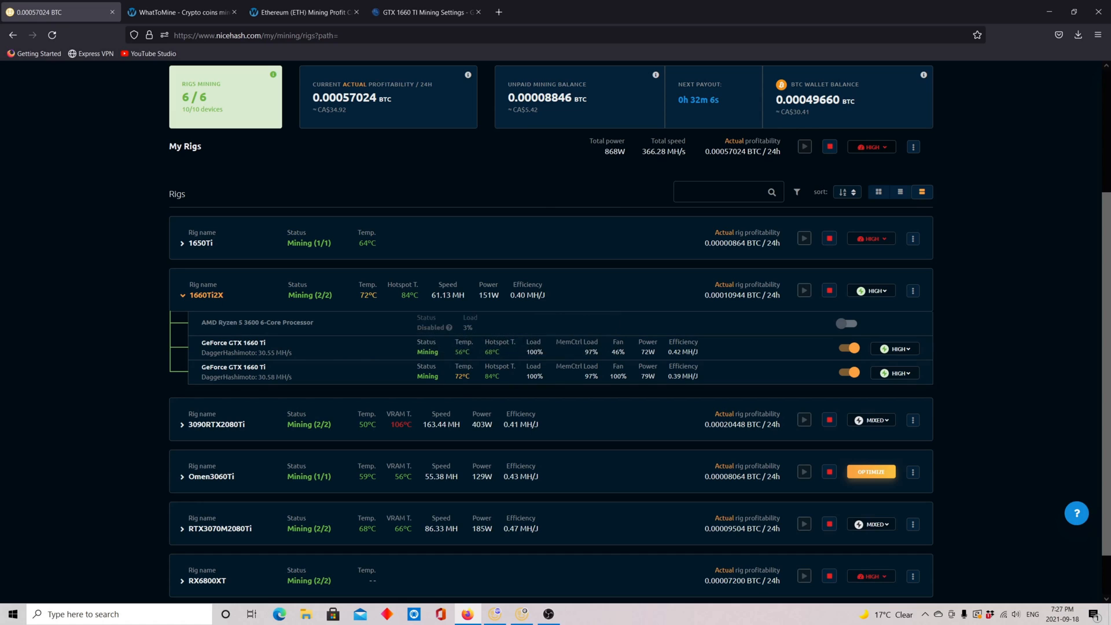
mouse_move(289, 364)
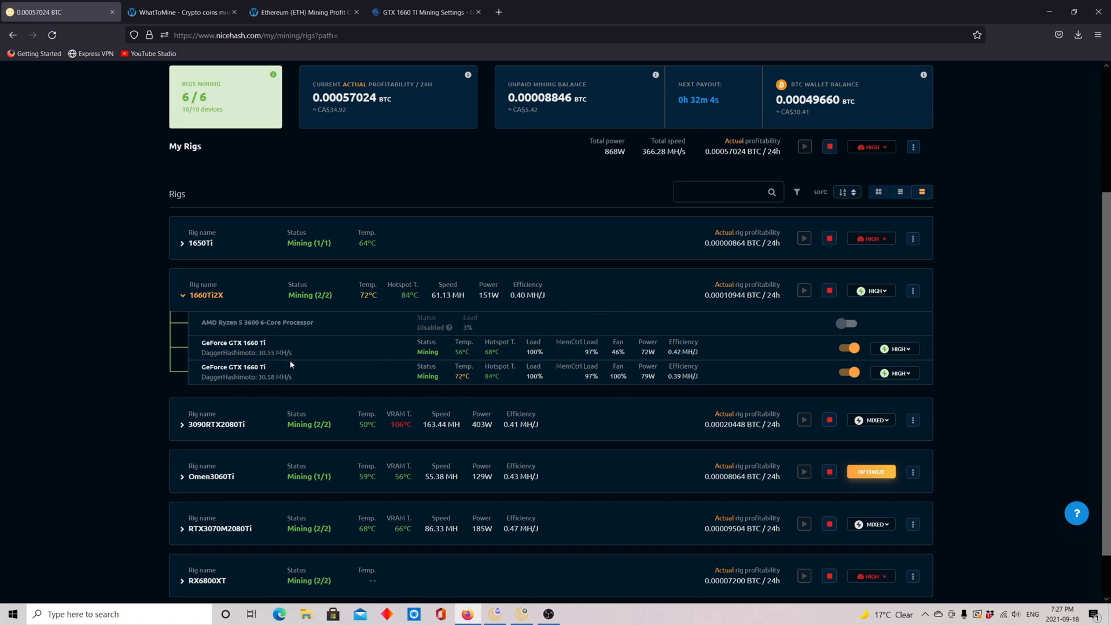
mouse_move(969, 349)
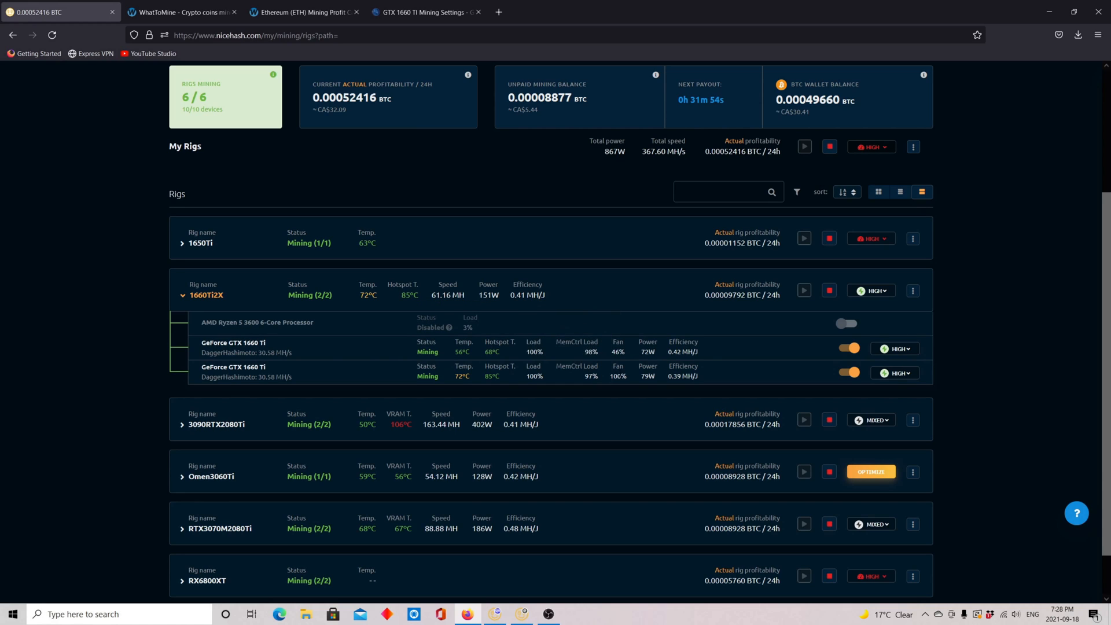
mouse_move(440, 367)
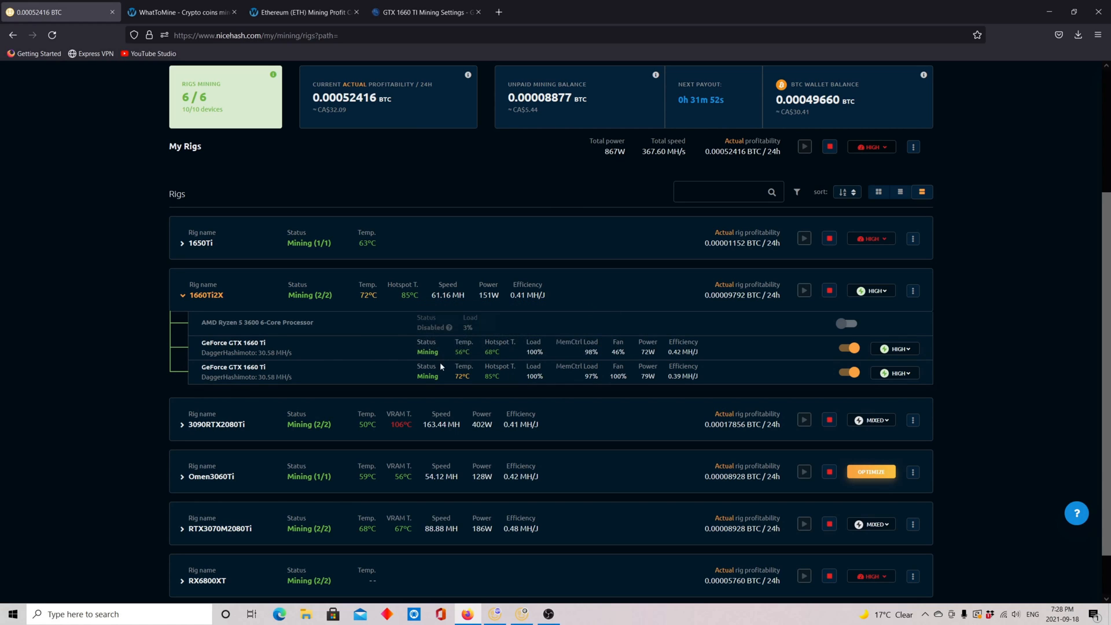
mouse_move(267, 364)
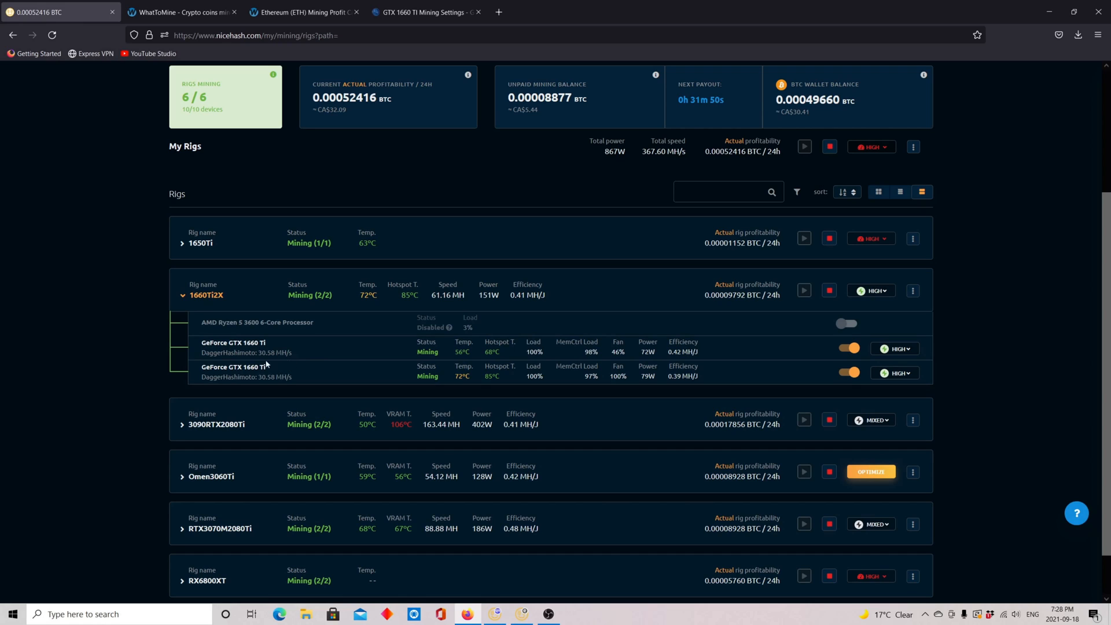
mouse_move(463, 348)
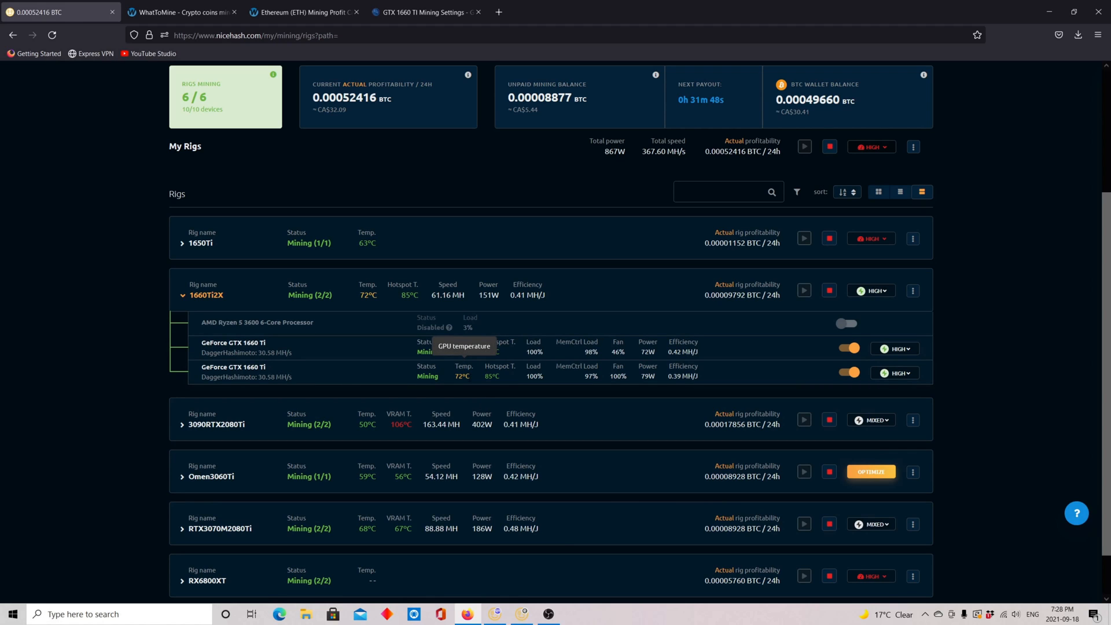
mouse_move(499, 348)
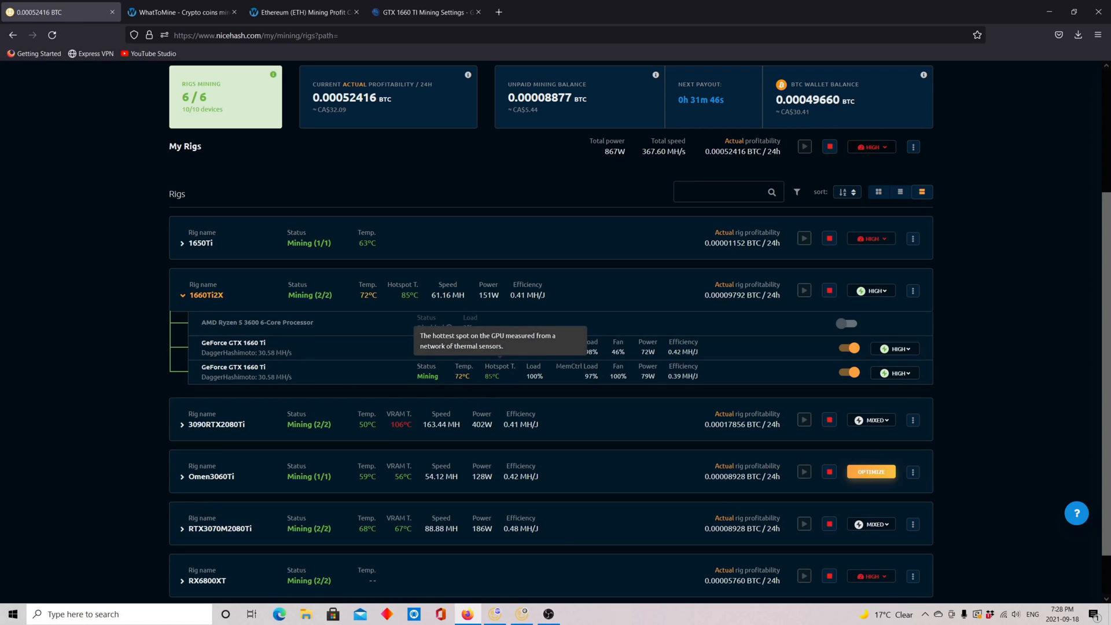
mouse_move(462, 390)
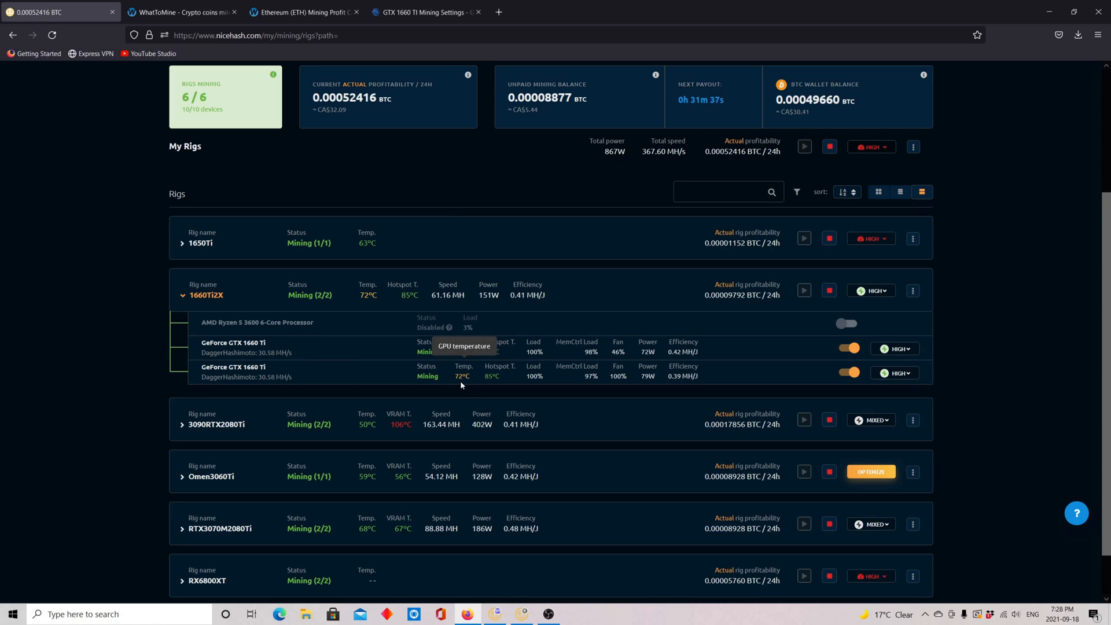
mouse_move(458, 365)
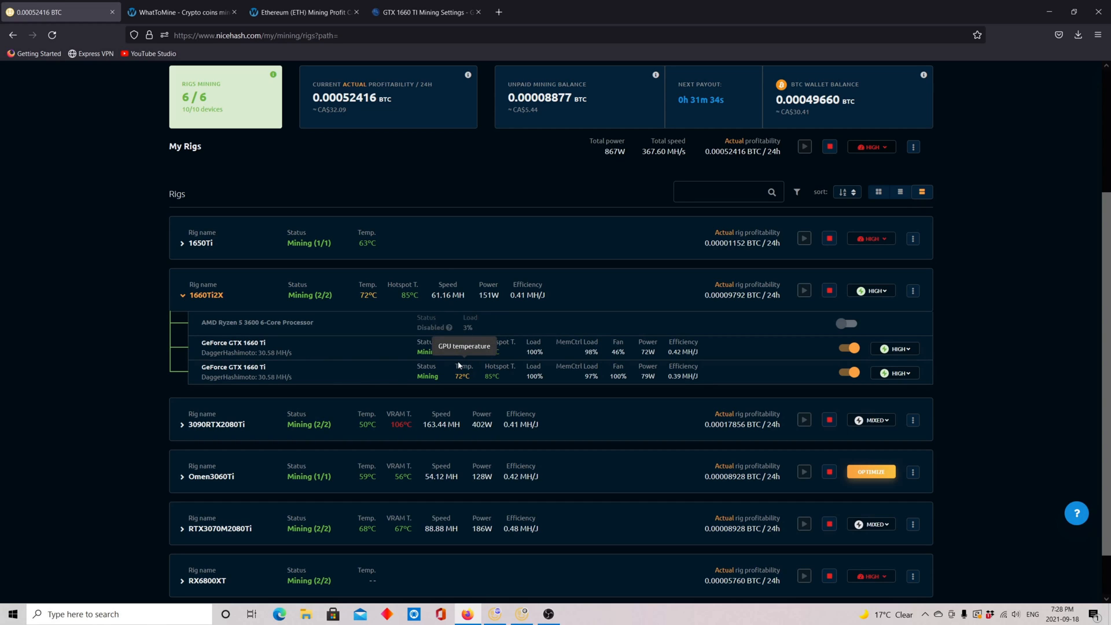
mouse_move(458, 372)
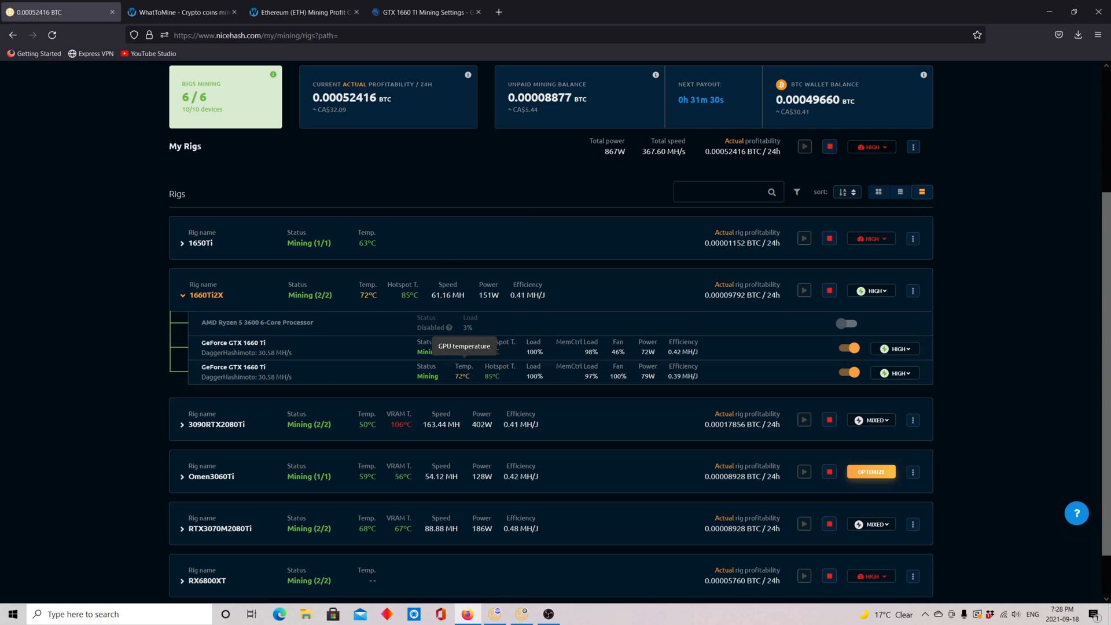
mouse_move(358, 340)
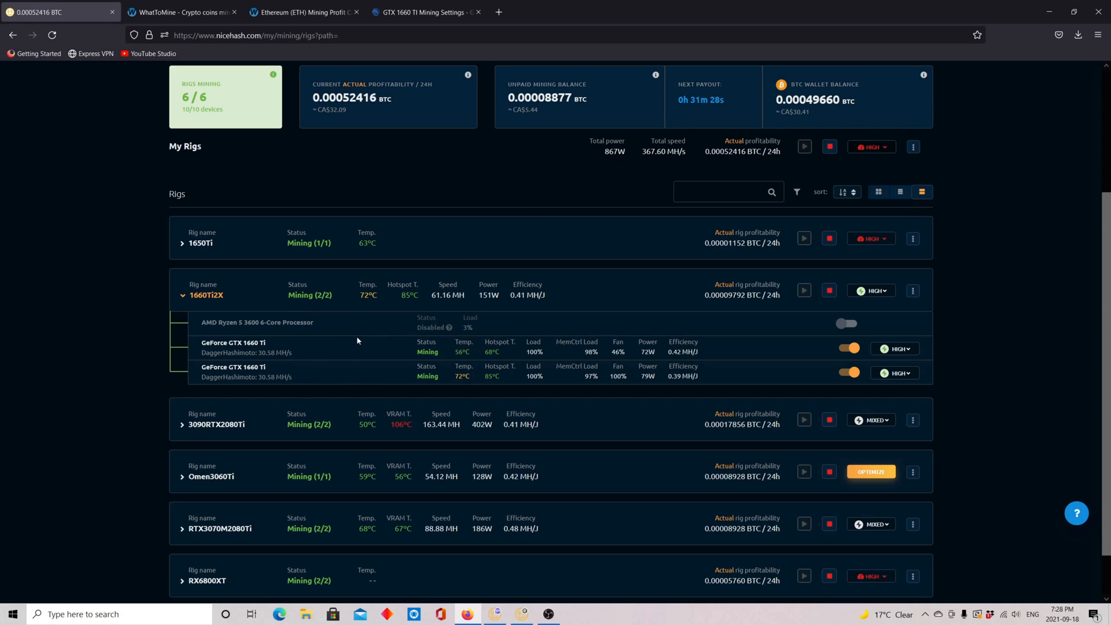
mouse_move(434, 305)
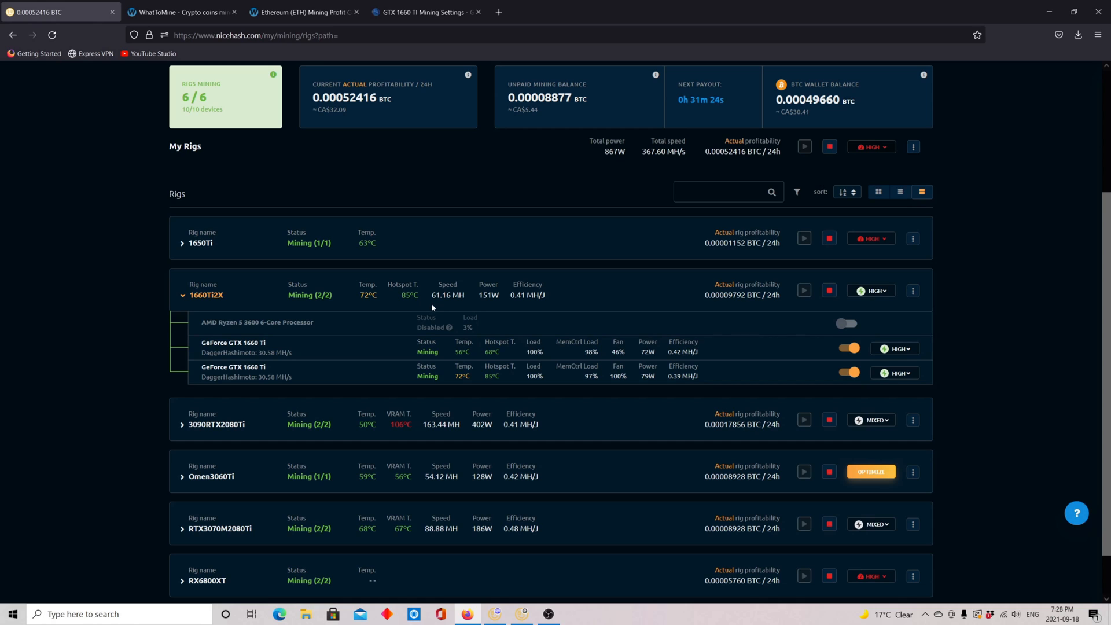
mouse_move(645, 323)
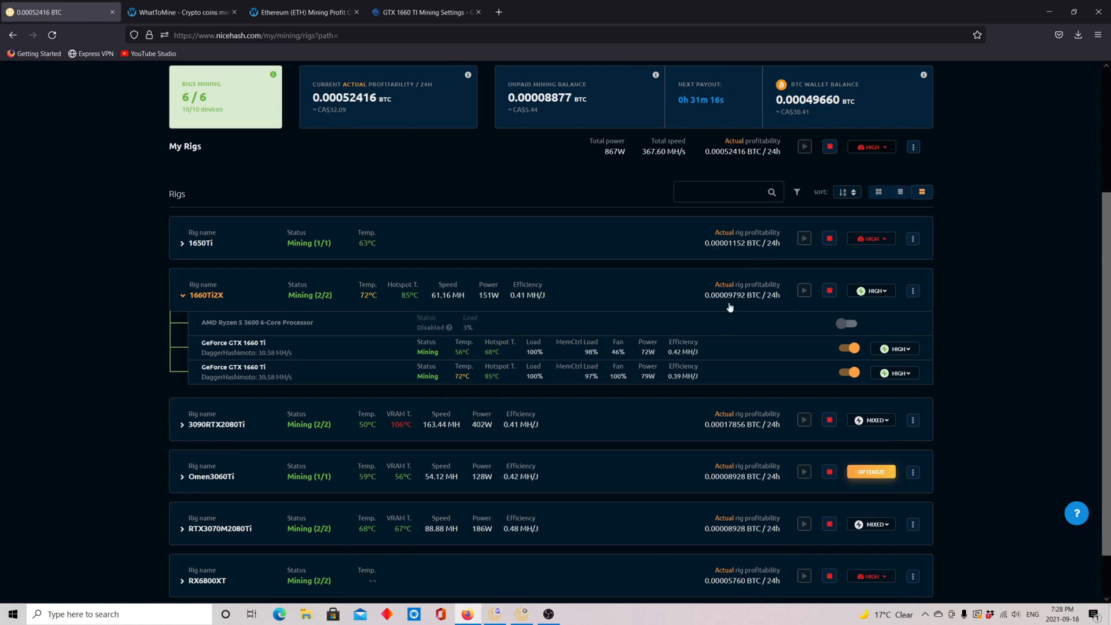
mouse_move(728, 333)
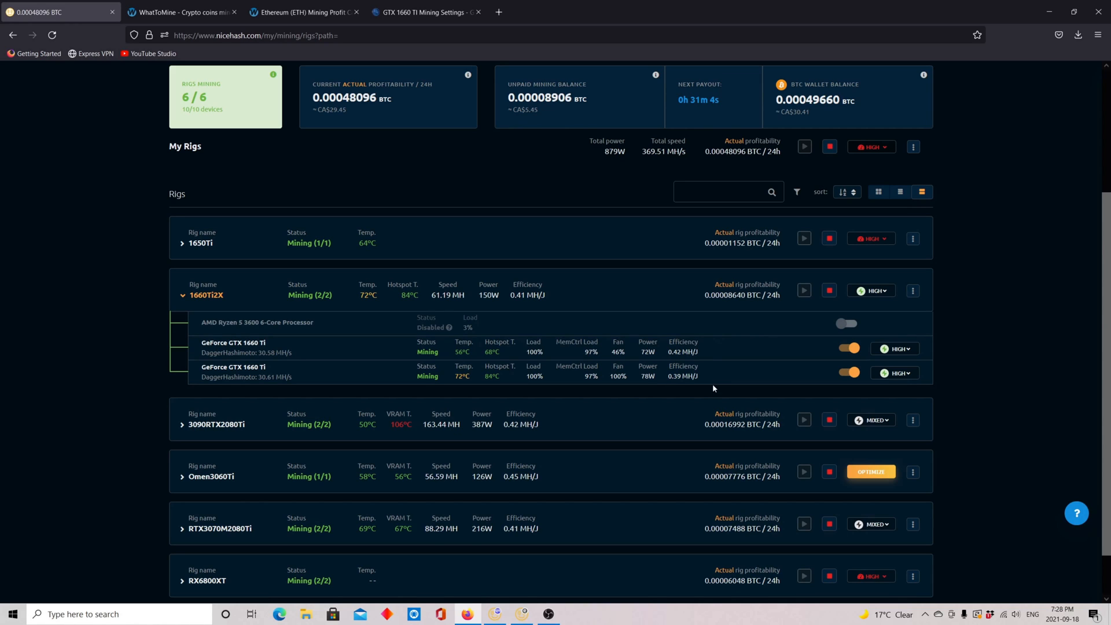
mouse_move(734, 359)
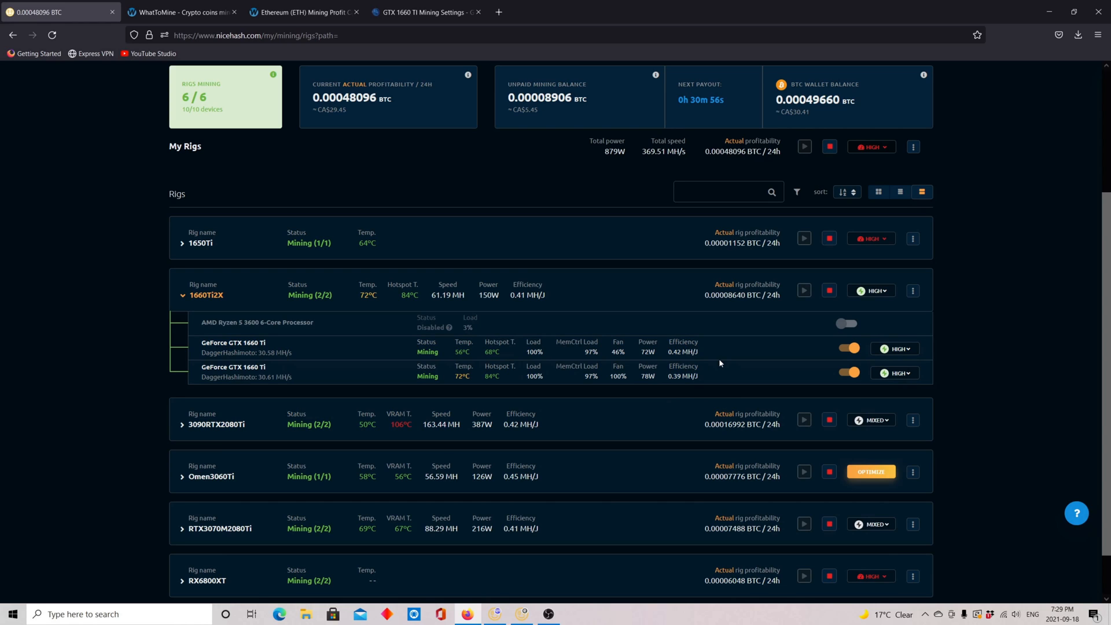
mouse_move(630, 299)
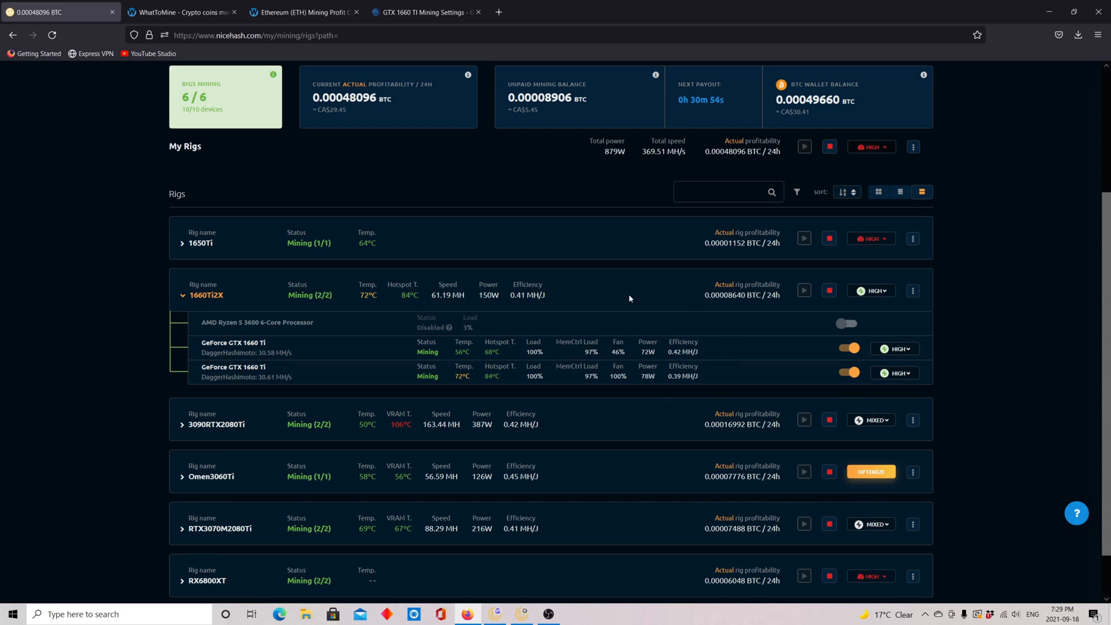
mouse_move(563, 291)
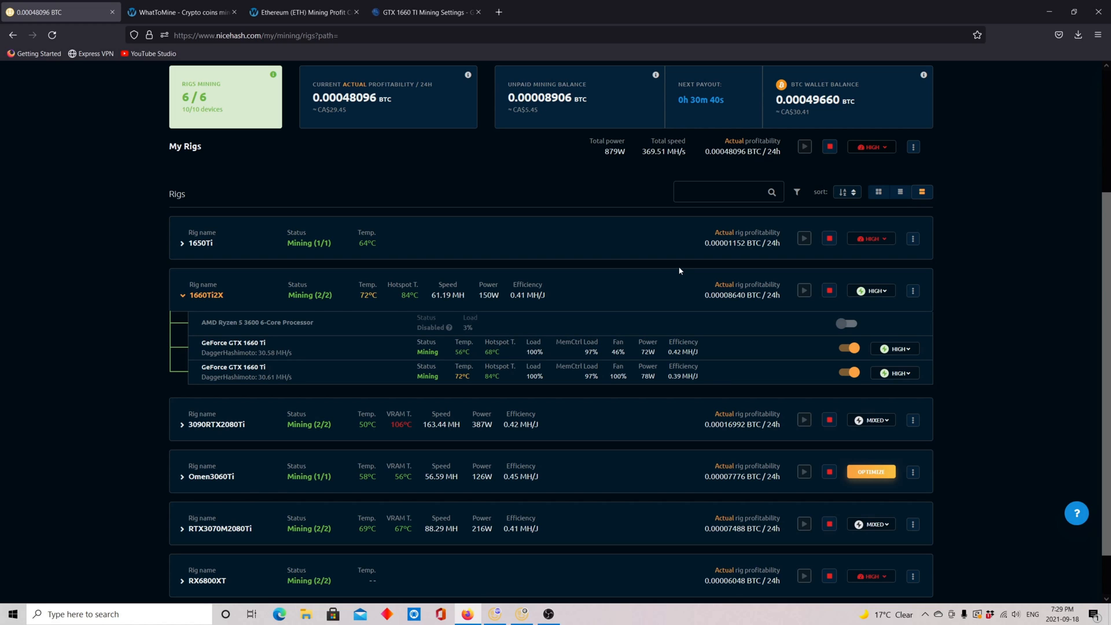
Step: Switch to WhatToMine's GPU calculator with one 1660 Ti entered
left_click(178, 11)
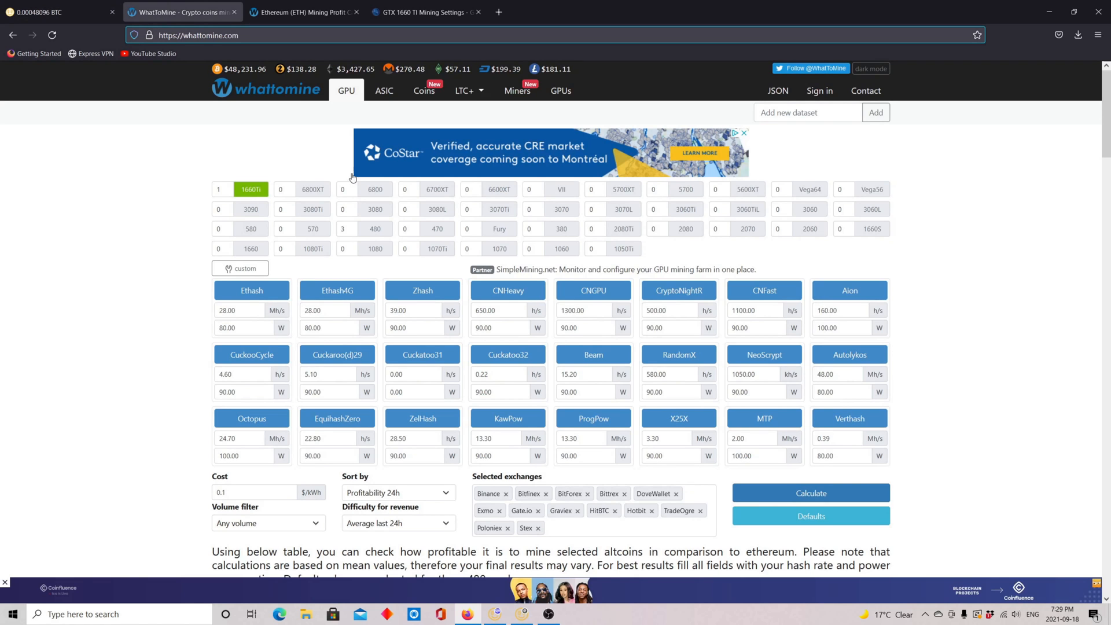